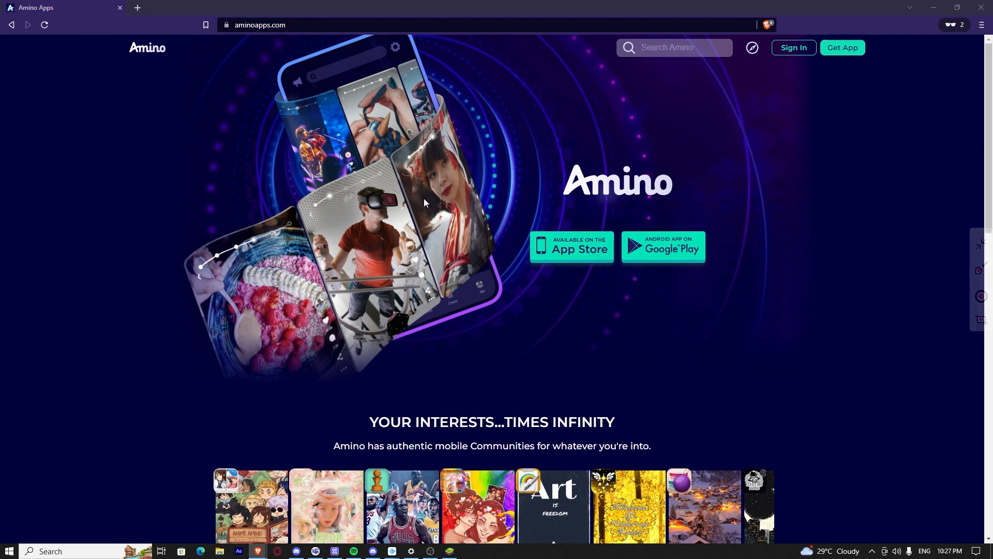
{"action": "mouse_move", "coordinate": [439, 195]}
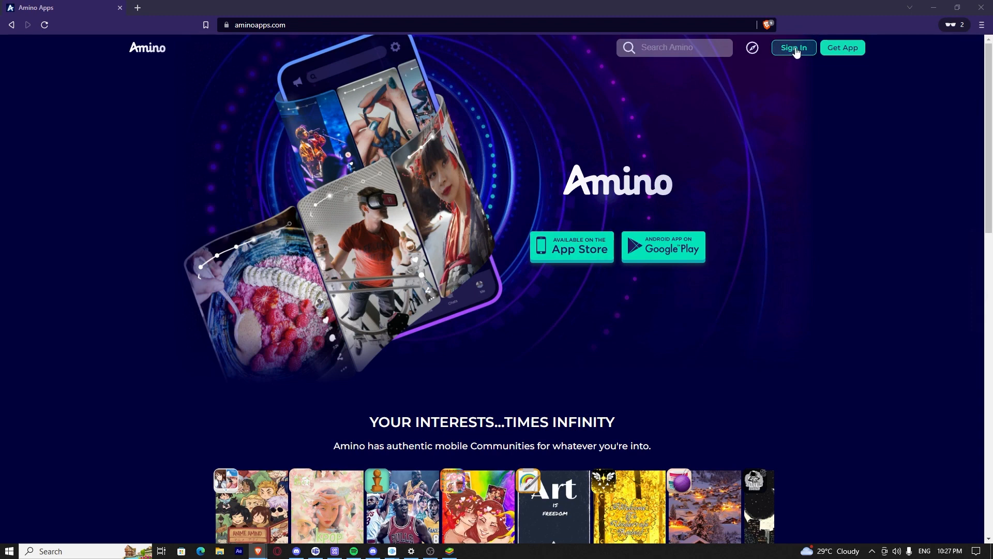
{"action": "left_click", "coordinate": [794, 47]}
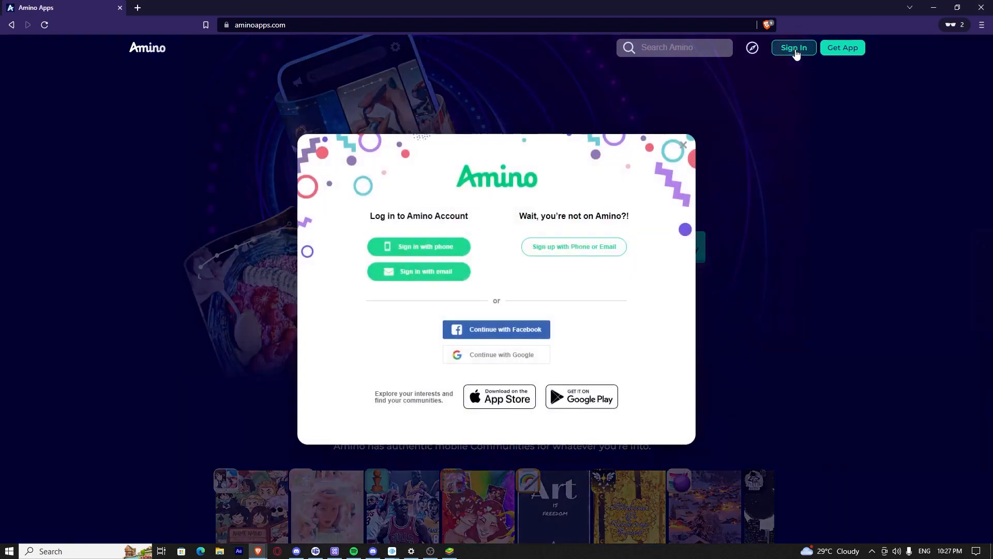
{"action": "mouse_move", "coordinate": [779, 62]}
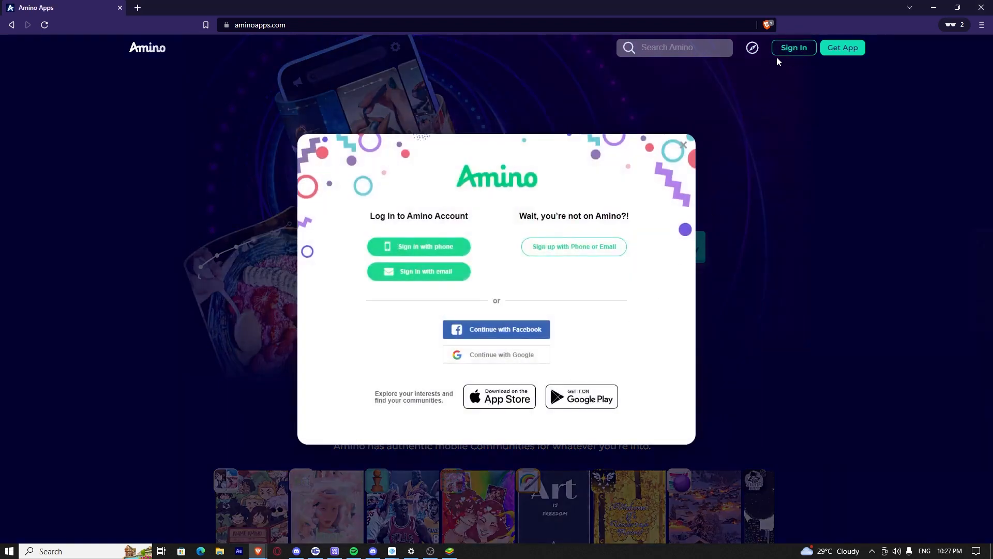
{"action": "mouse_move", "coordinate": [553, 259]}
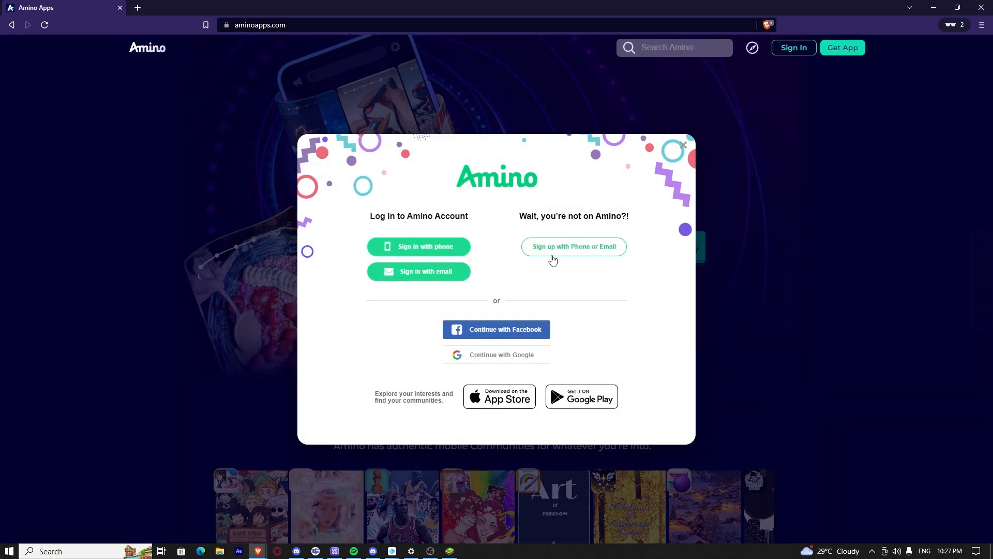
Choose 'Sign up with Phone or Email' to start creating a new Amino account
{"action": "left_click", "coordinate": [574, 246]}
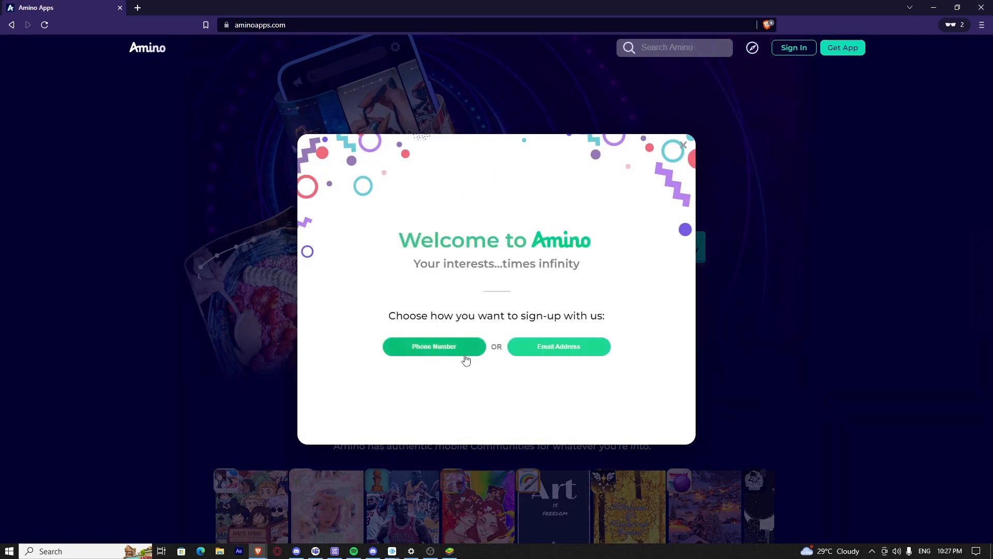
{"action": "mouse_move", "coordinate": [482, 354]}
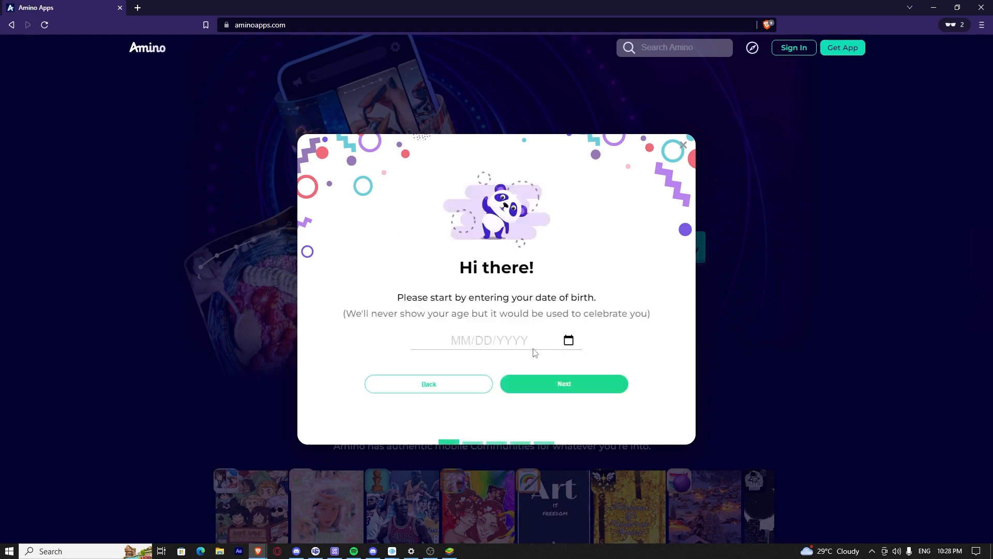
{"action": "mouse_move", "coordinate": [537, 345]}
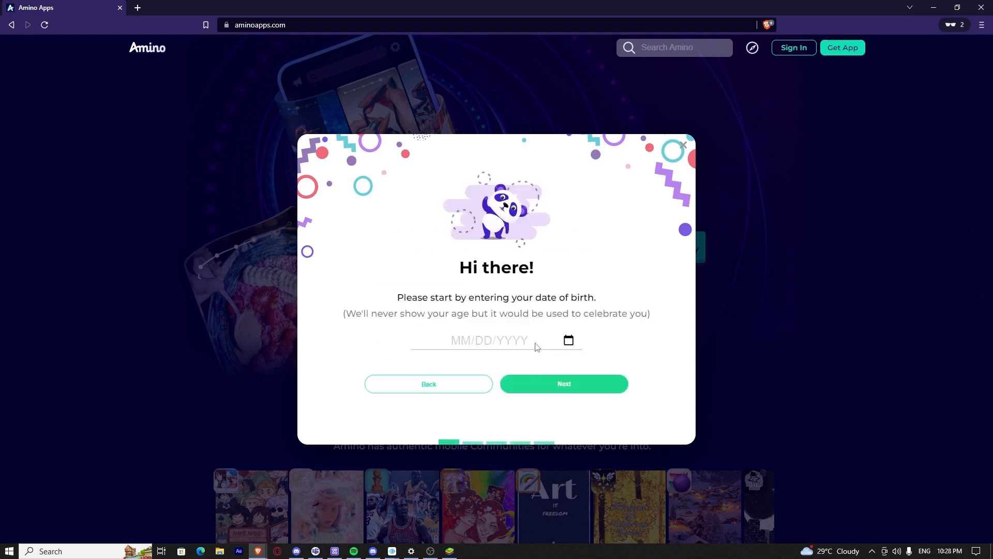
{"action": "mouse_move", "coordinate": [546, 328]}
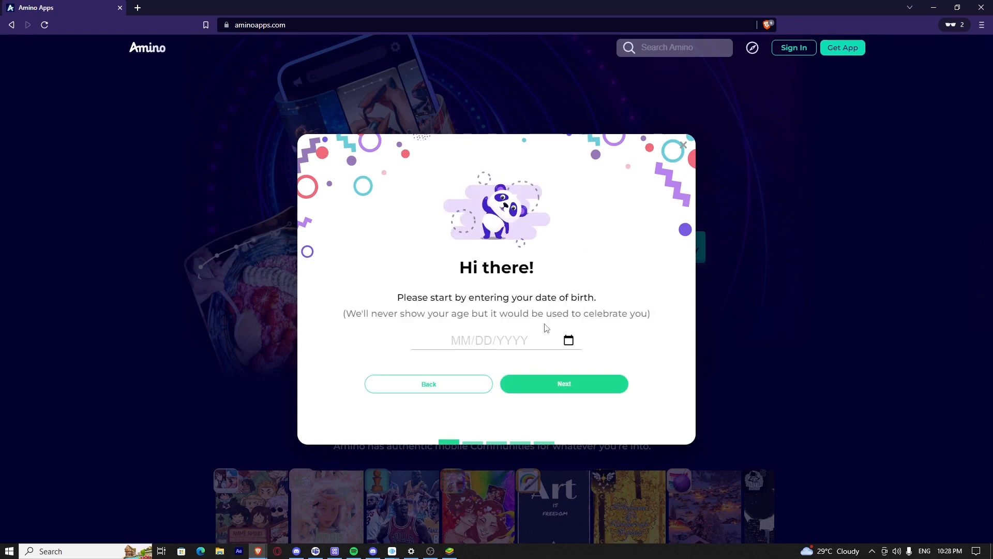